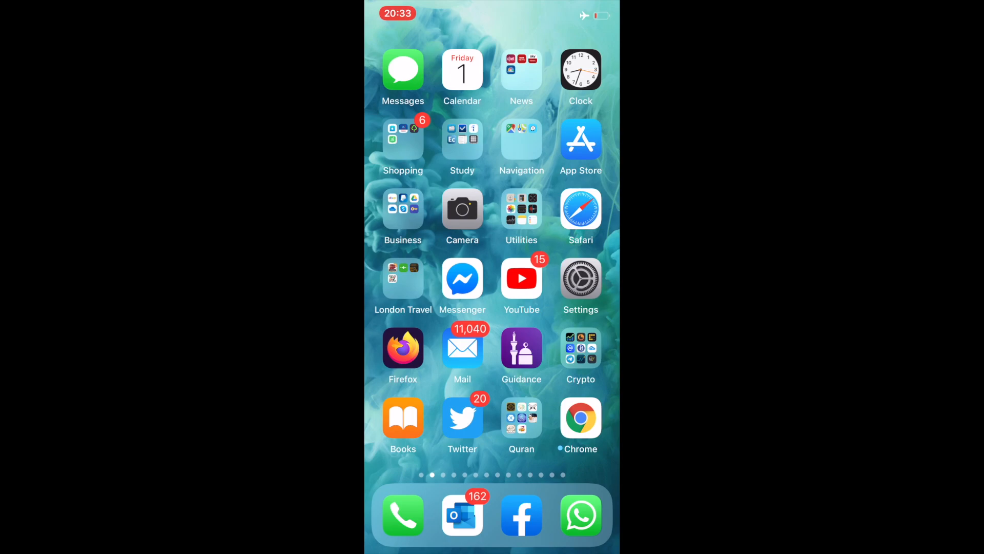
# Enable Screen Time in Settings, continuing past its introduction screen.
pyautogui.click(581, 278)
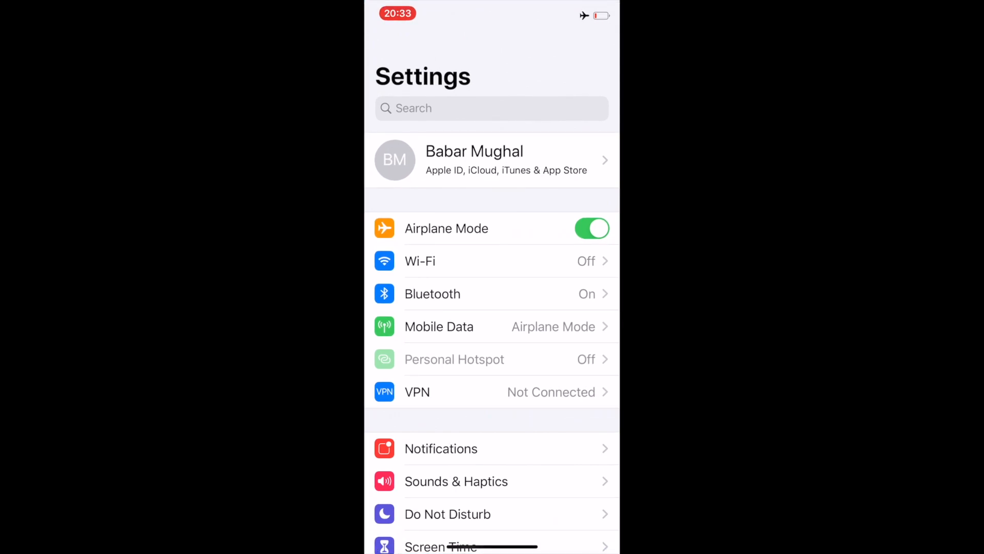
pyautogui.scroll(-3)
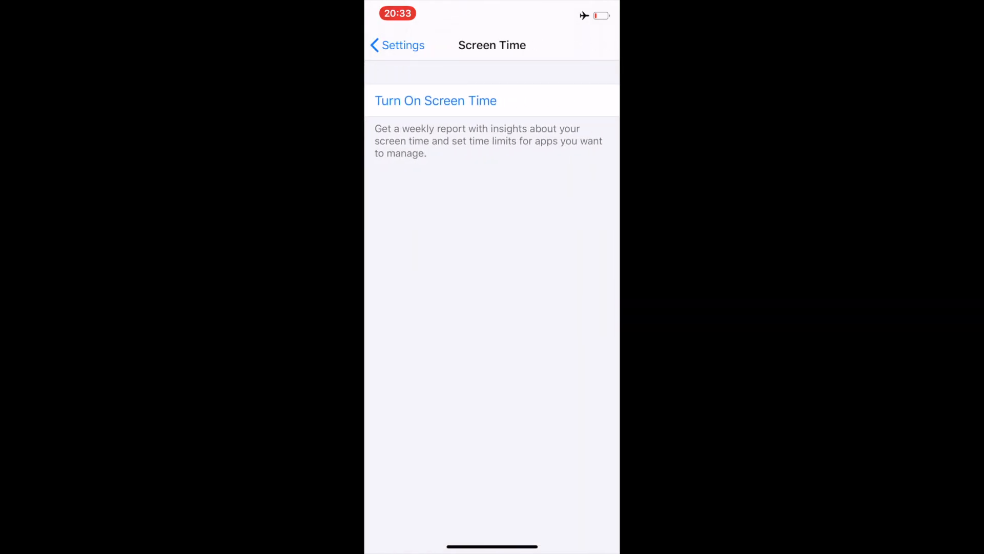
pyautogui.click(435, 101)
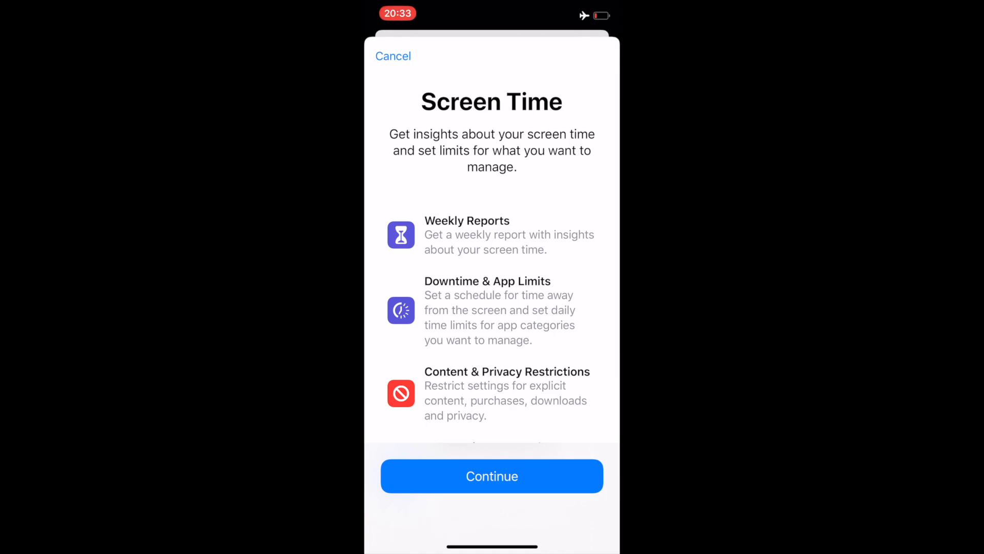
pyautogui.click(492, 475)
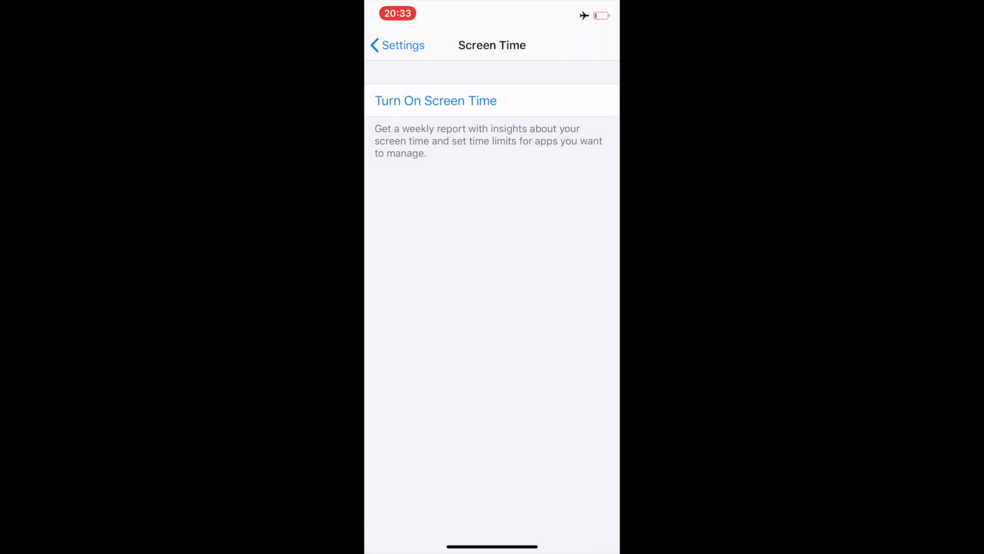
pyautogui.click(436, 101)
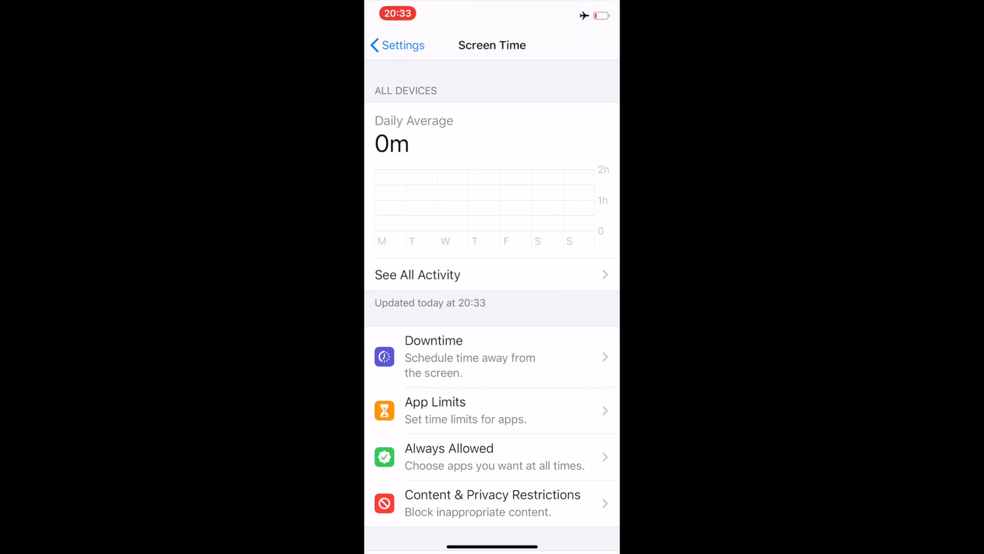
pyautogui.scroll(-3)
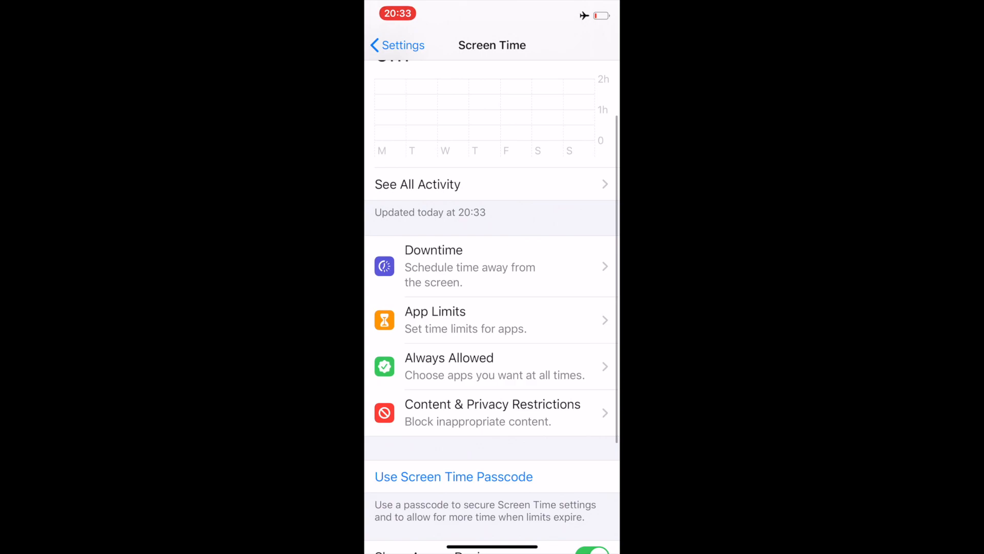
# Add a new app limit under App Limits and select YouTube as its app.
pyautogui.click(492, 320)
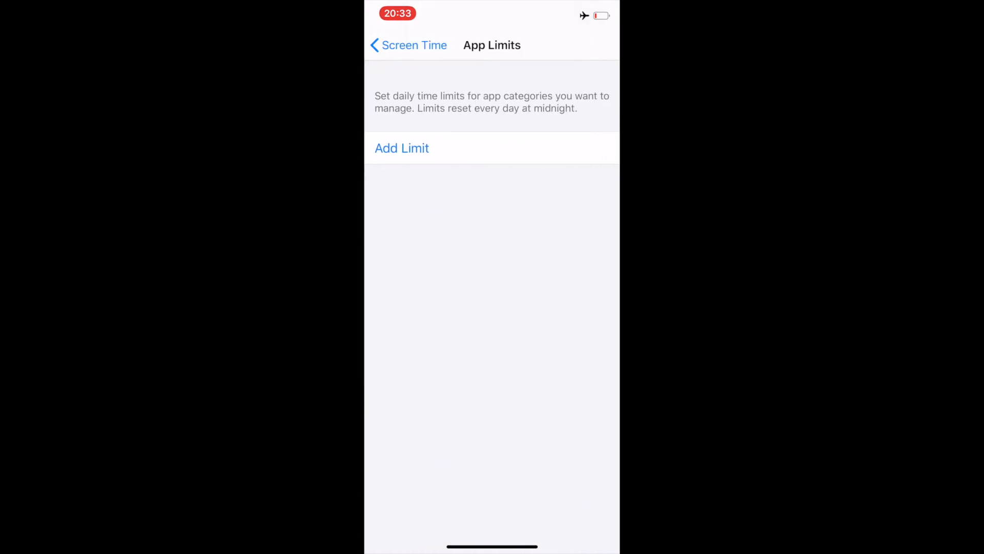
pyautogui.click(402, 148)
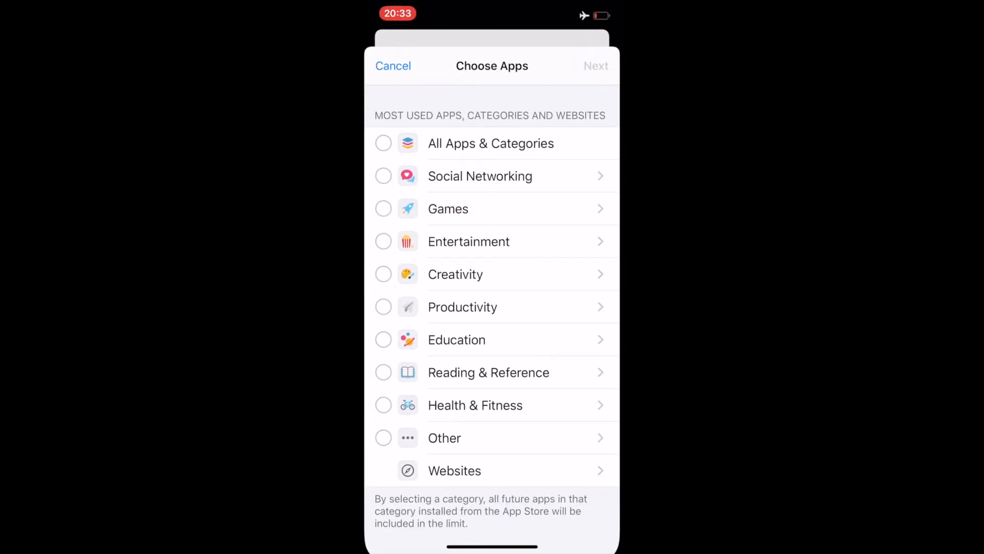
pyautogui.click(383, 142)
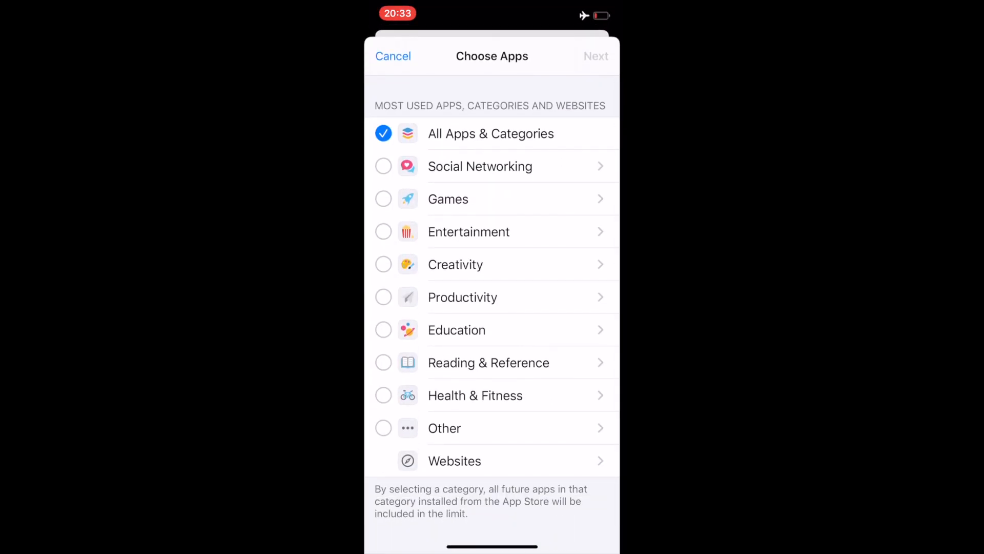
pyautogui.click(383, 133)
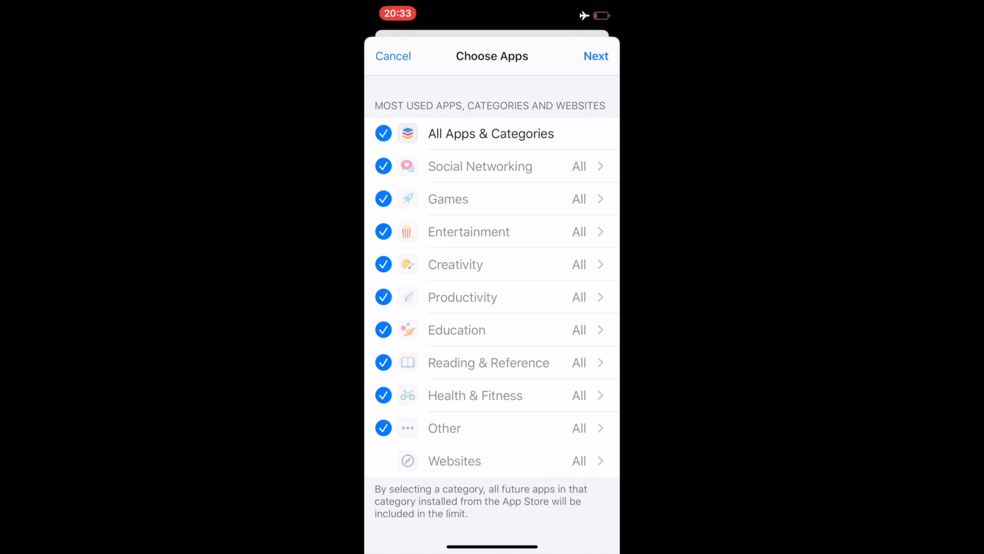
pyautogui.click(383, 134)
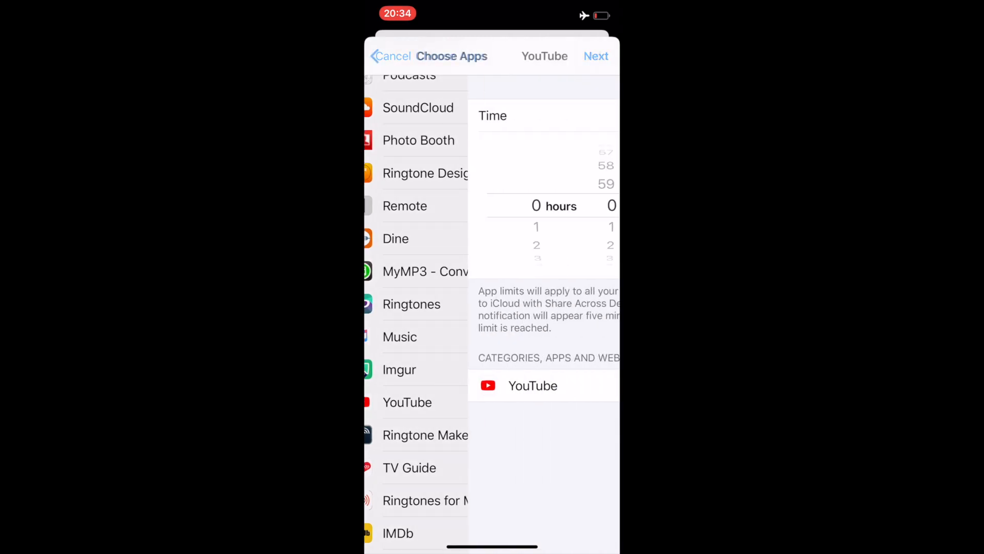
# Set the YouTube limit to 1 minute every day and add it.
pyautogui.click(595, 56)
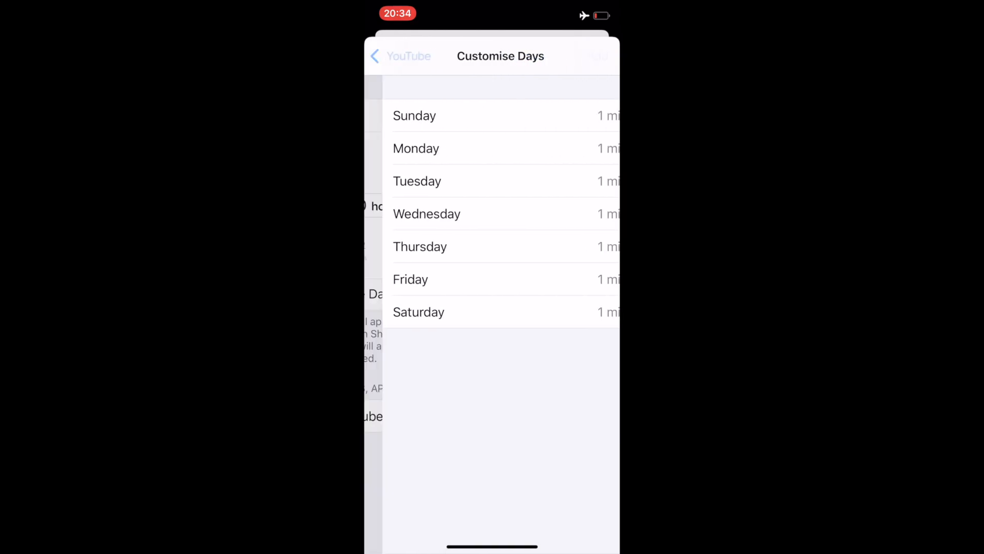
pyautogui.click(397, 56)
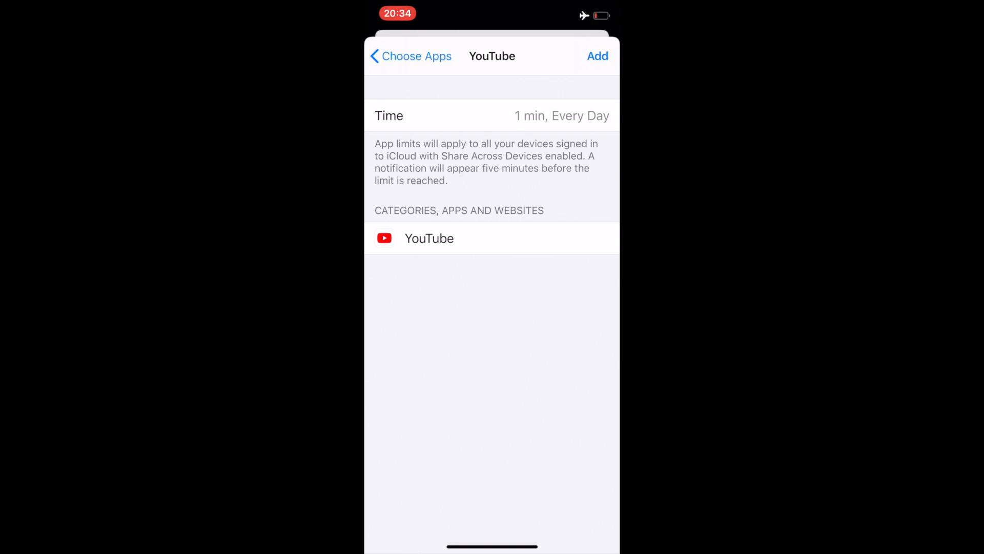
pyautogui.click(597, 56)
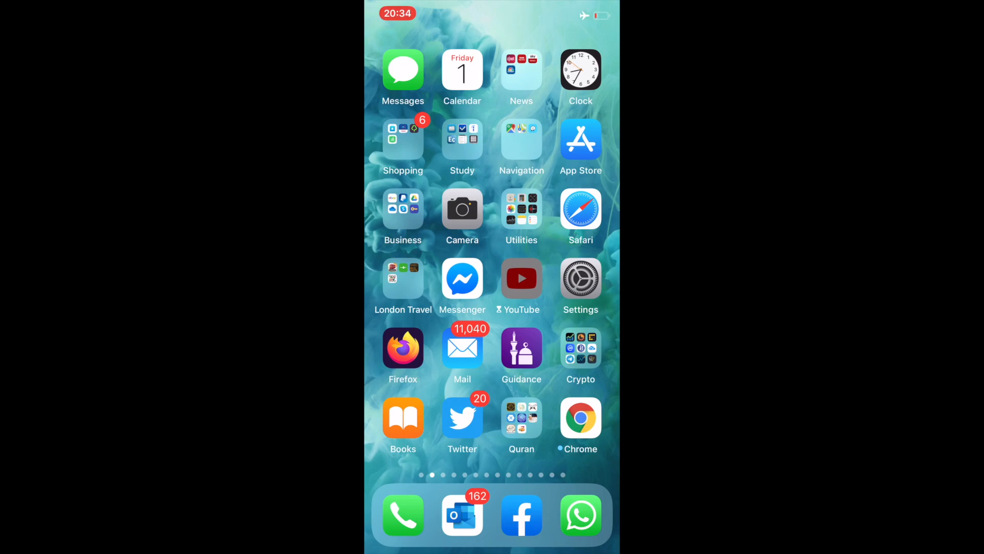
# Open YouTube to see its Time Limit notice, dismiss it, and return to Settings.
pyautogui.click(521, 277)
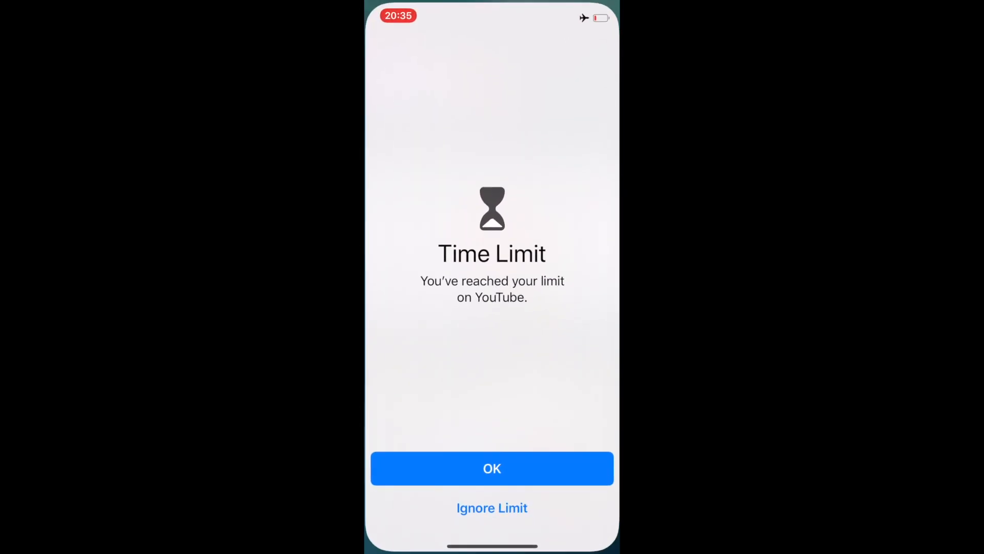
pyautogui.click(492, 507)
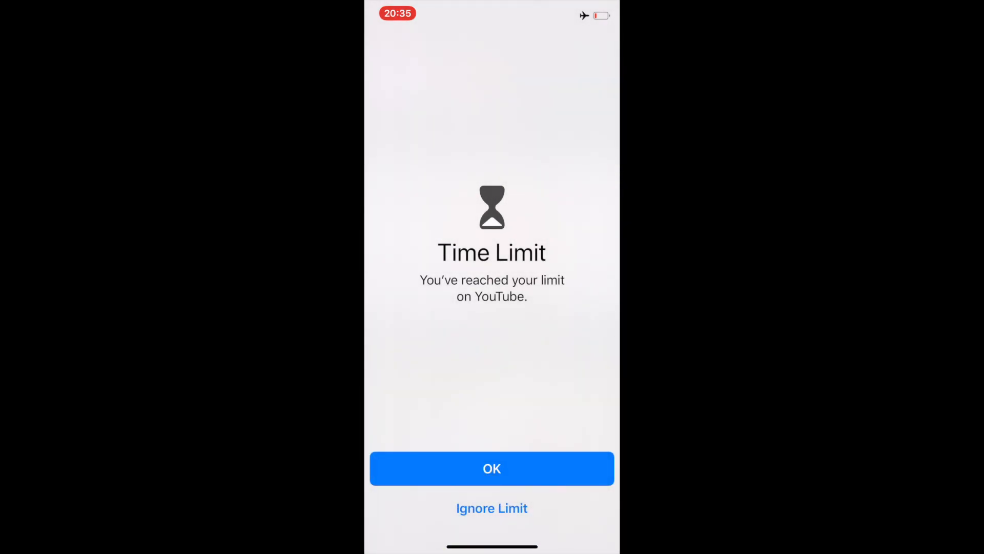
pyautogui.click(492, 468)
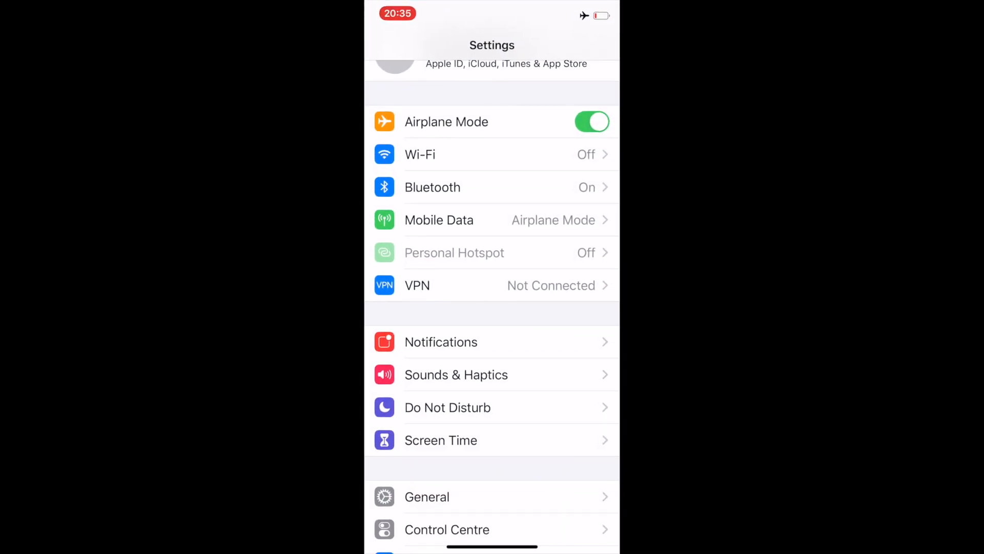
# In Screen Time, set a Screen Time passcode and view the YouTube 1-minute limit.
pyautogui.click(440, 440)
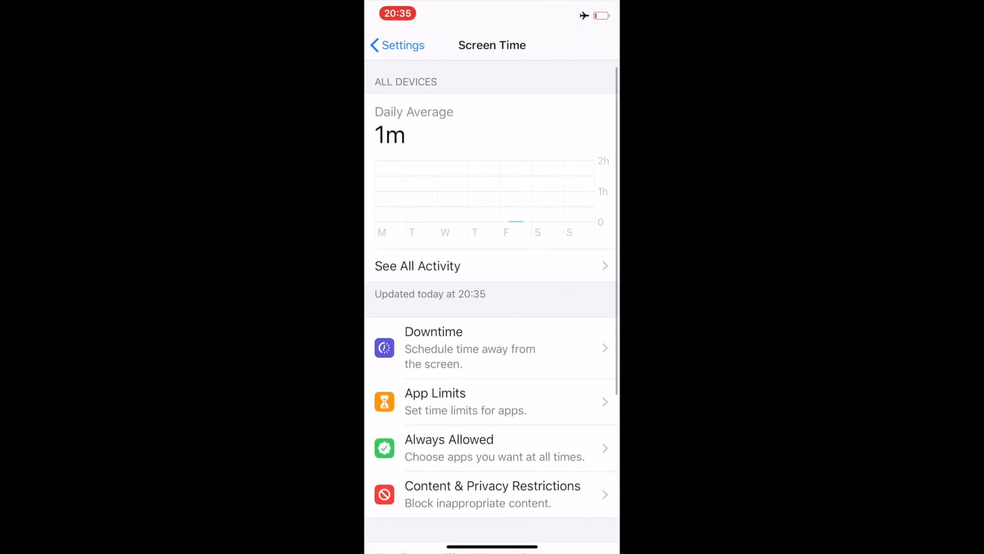
pyautogui.scroll(3)
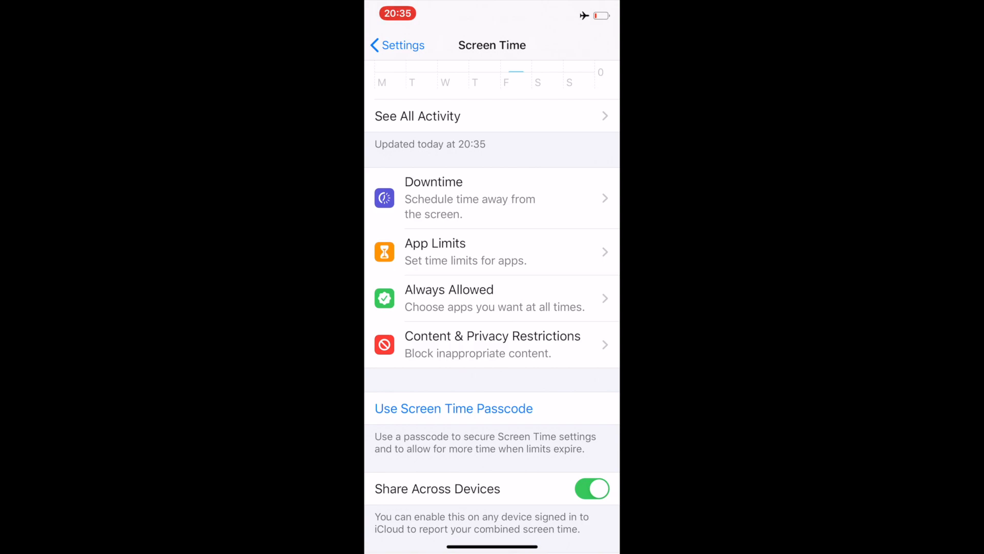
pyautogui.click(453, 408)
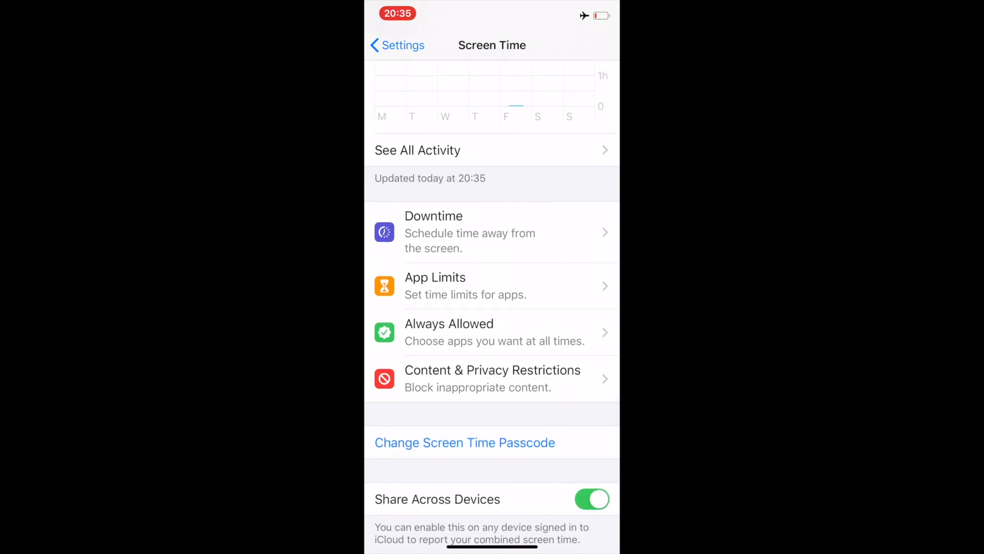
pyautogui.click(492, 285)
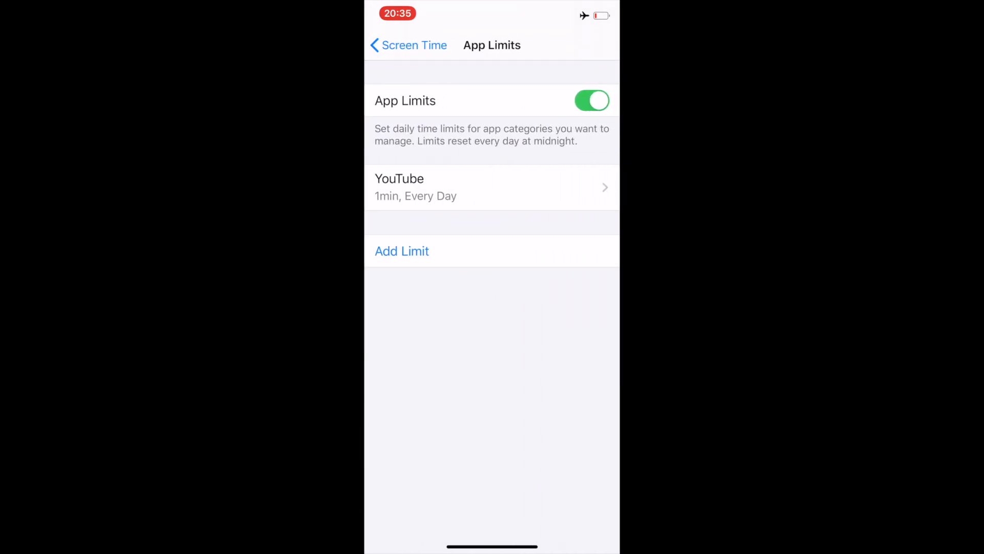
# Turn on Block at End of Limit for YouTube's limit, then go Home.
pyautogui.click(590, 100)
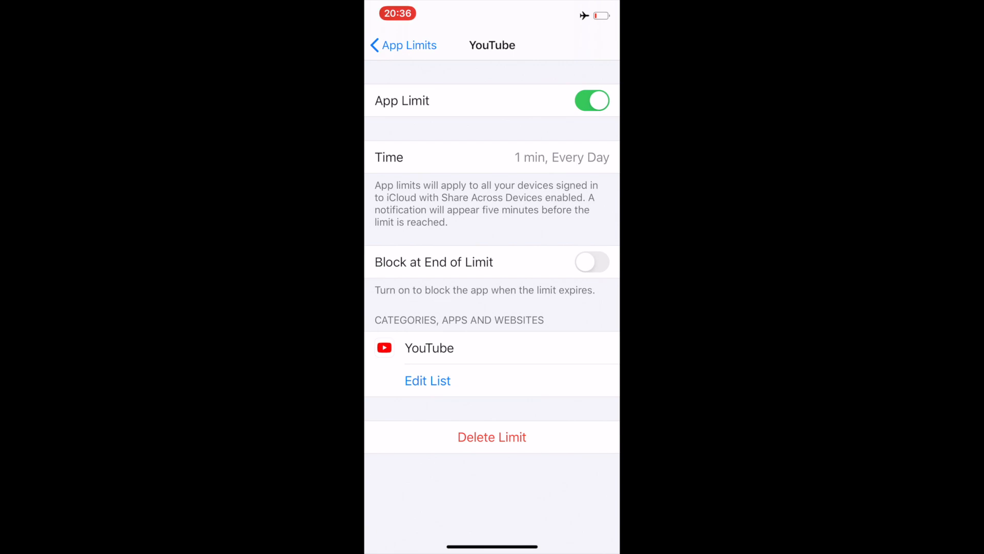
pyautogui.click(591, 262)
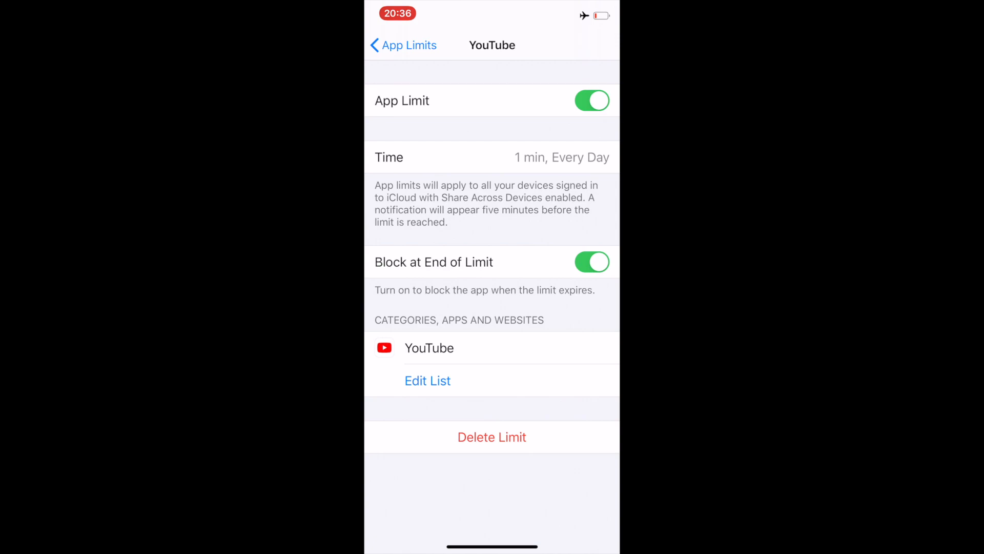
pyautogui.click(402, 45)
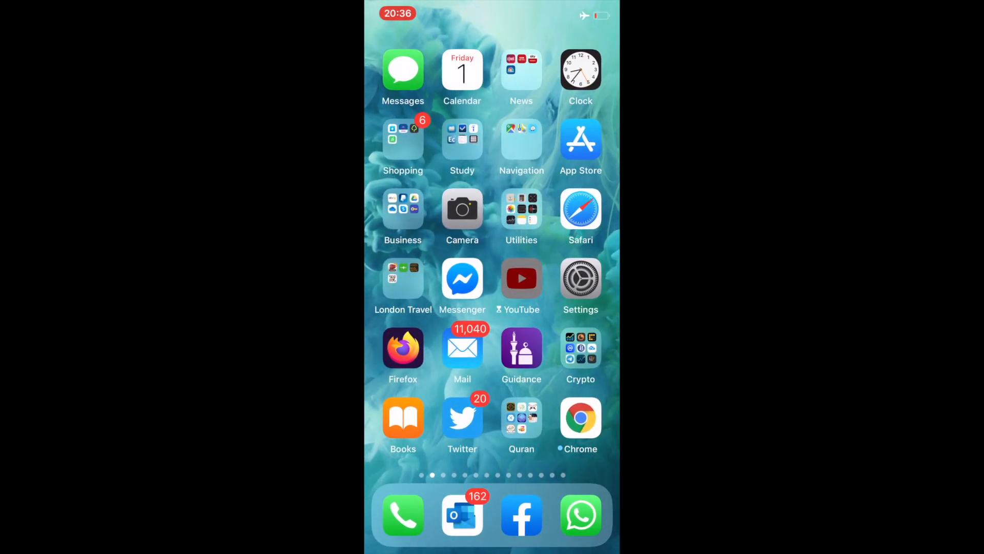
pyautogui.click(521, 278)
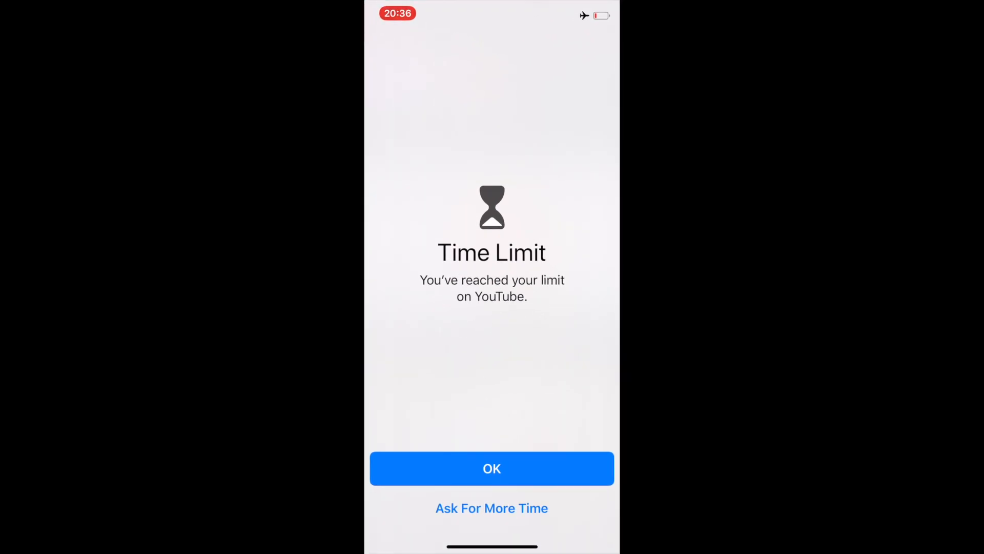
pyautogui.click(492, 468)
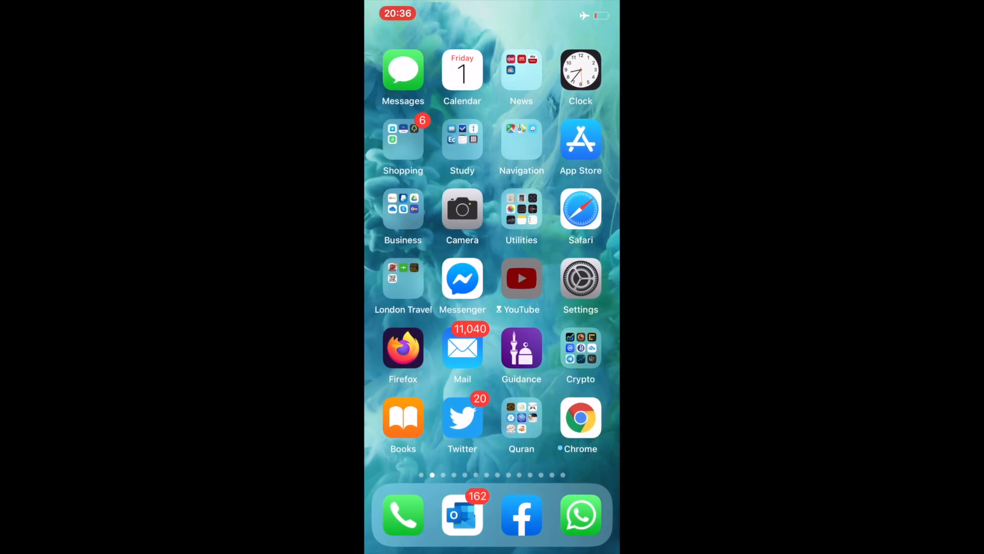
pyautogui.click(520, 278)
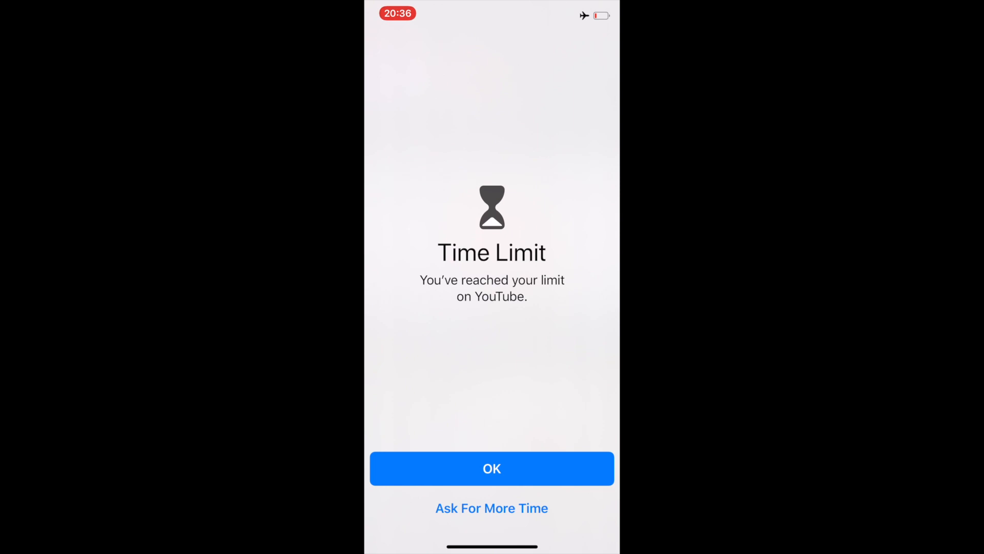
pyautogui.click(491, 508)
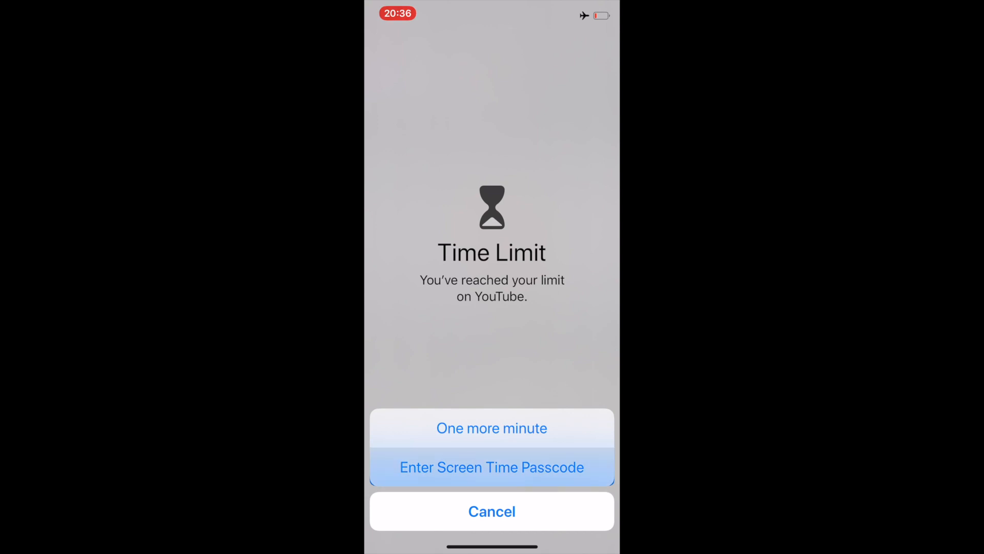
pyautogui.click(492, 467)
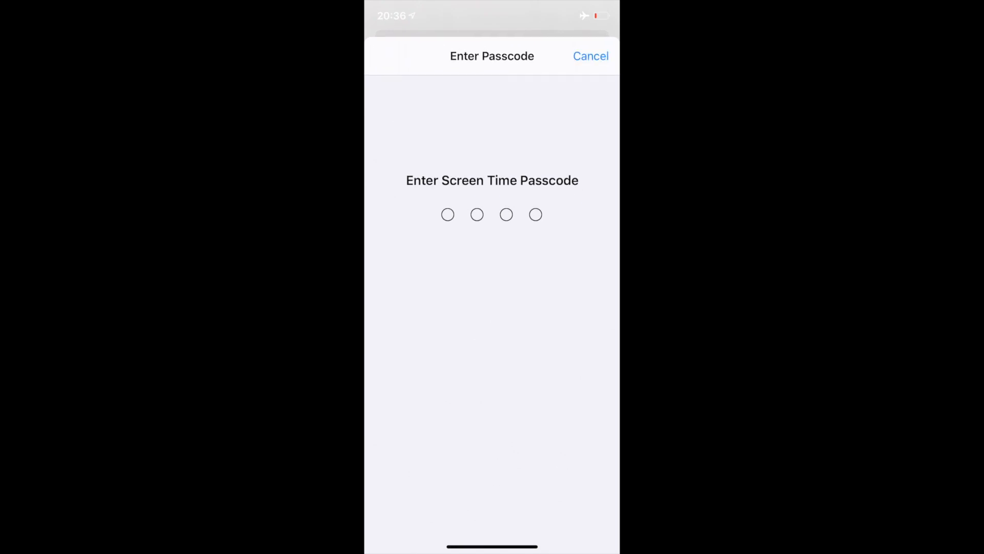
pyautogui.click(590, 56)
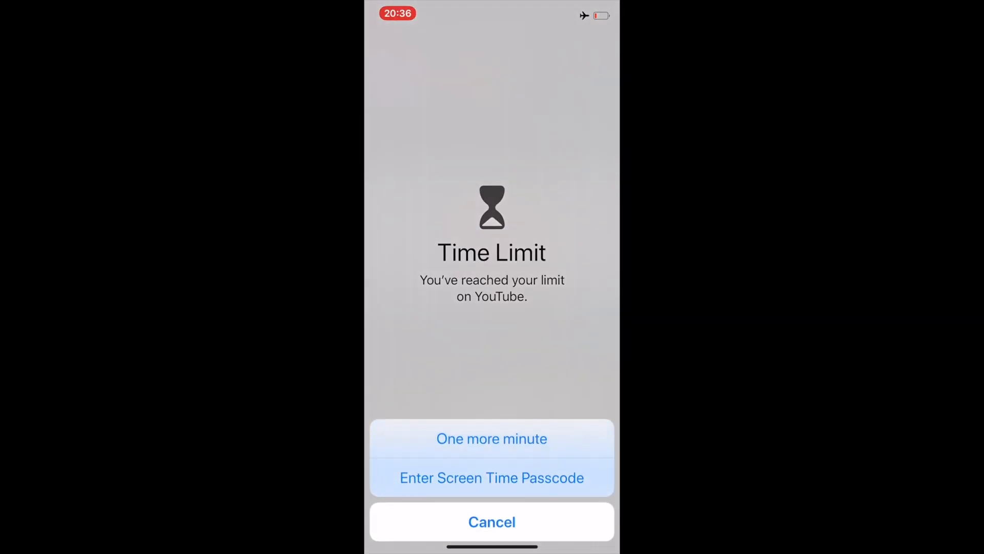
pyautogui.click(491, 520)
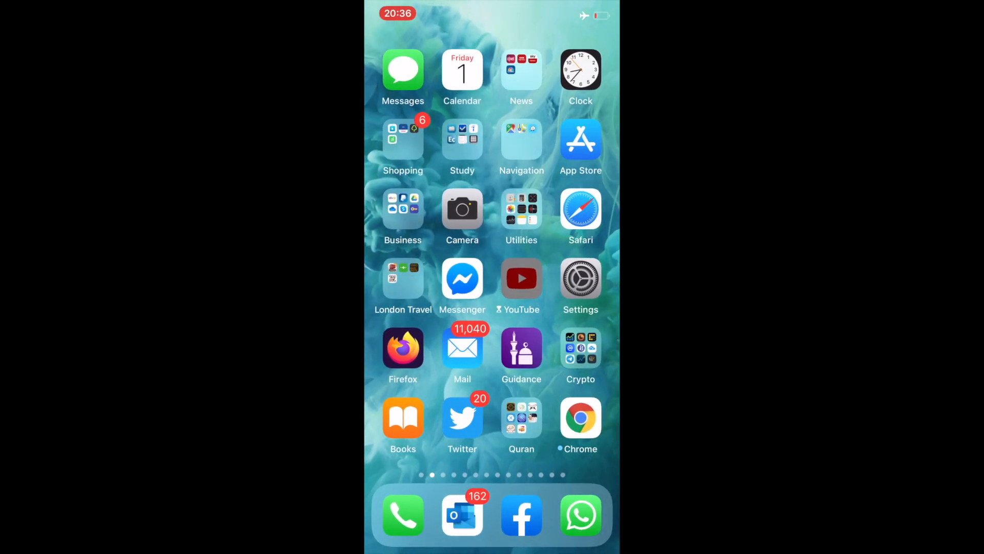
pyautogui.click(520, 278)
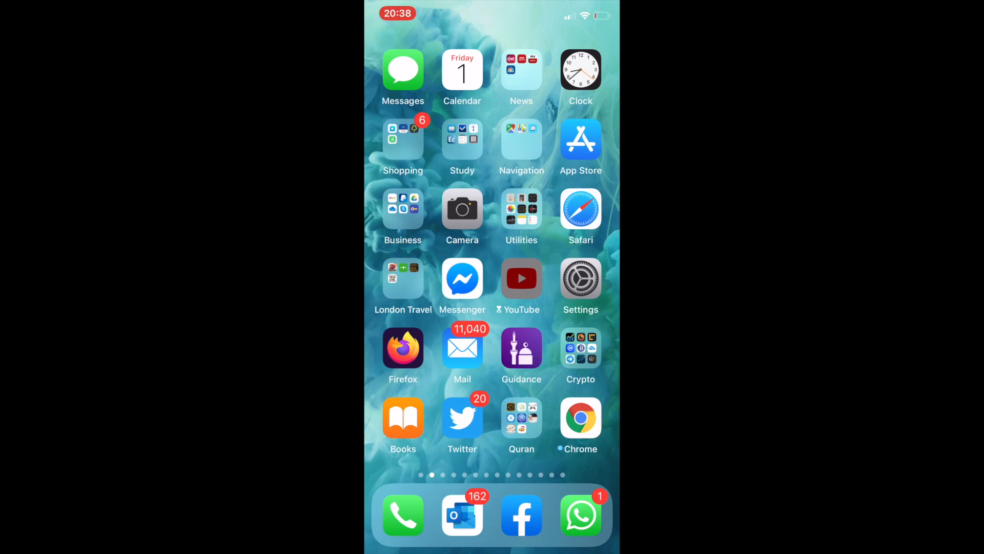
# Enter the Screen Time passcode on YouTube's limit notice to approve 15 more minutes.
pyautogui.click(521, 278)
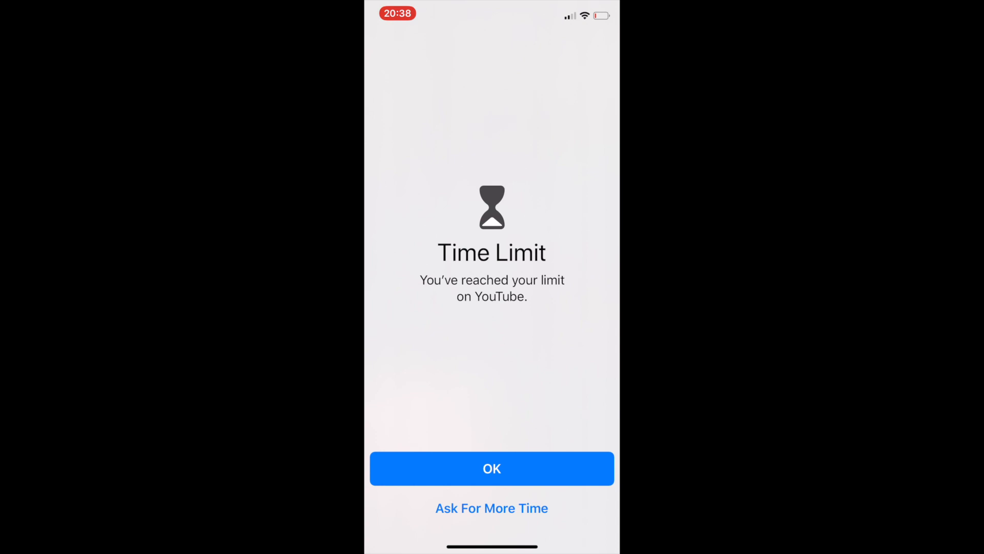
pyautogui.click(492, 508)
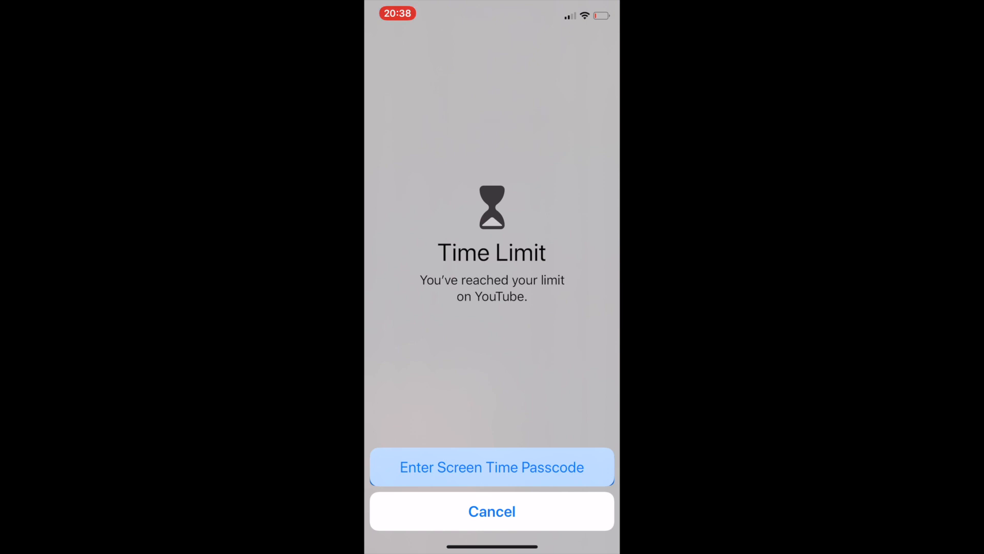
pyautogui.click(492, 467)
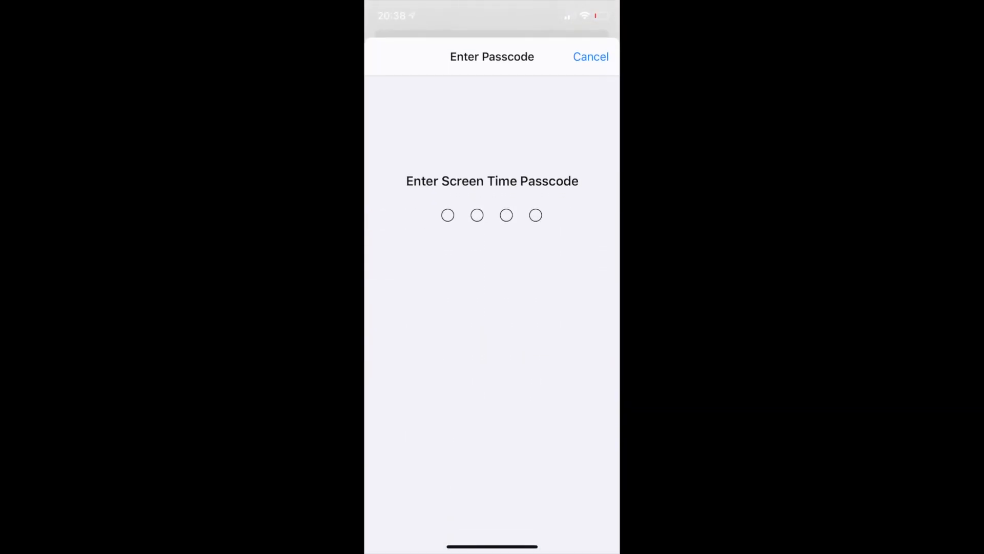
pyautogui.click(591, 56)
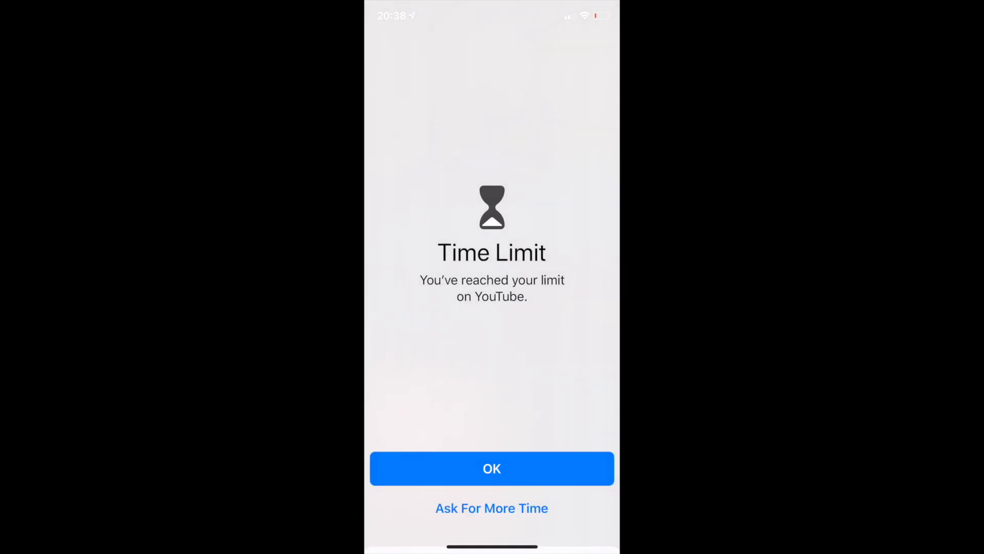
pyautogui.click(491, 508)
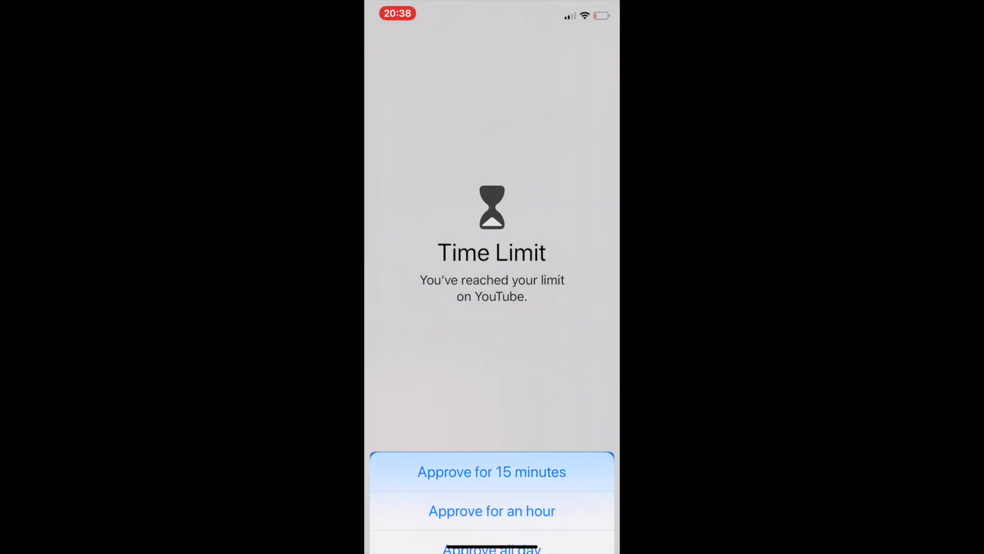
pyautogui.click(492, 471)
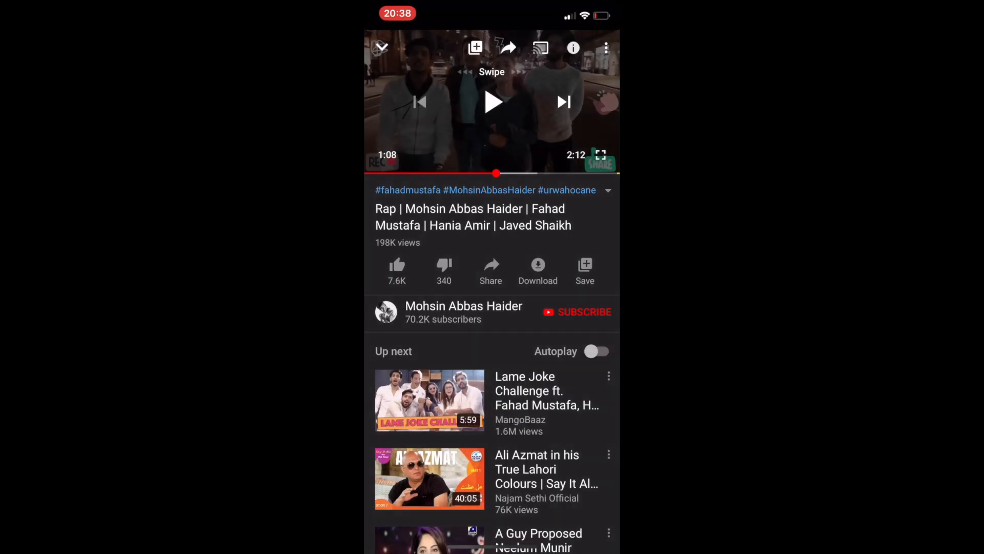